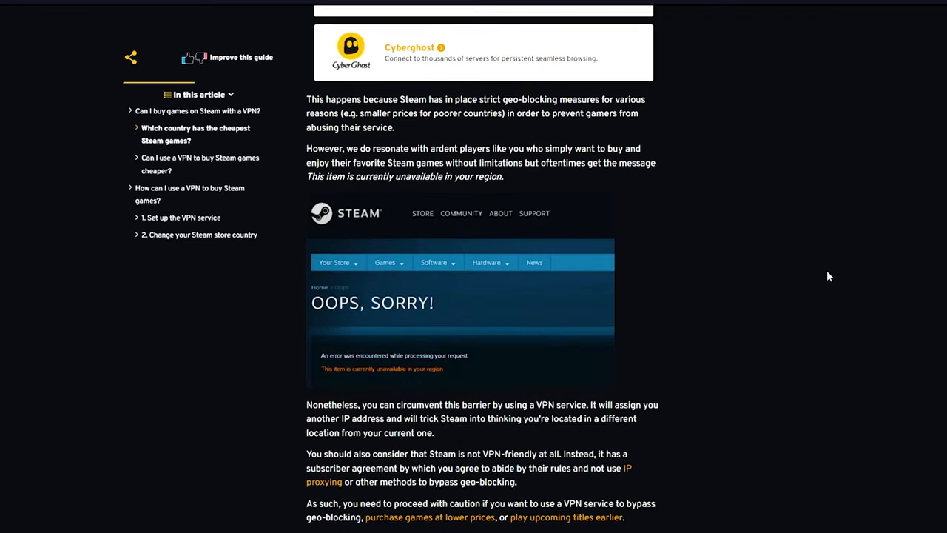
# Browse down the store page, then return to the Steam store front.
pyautogui.scroll(-3)
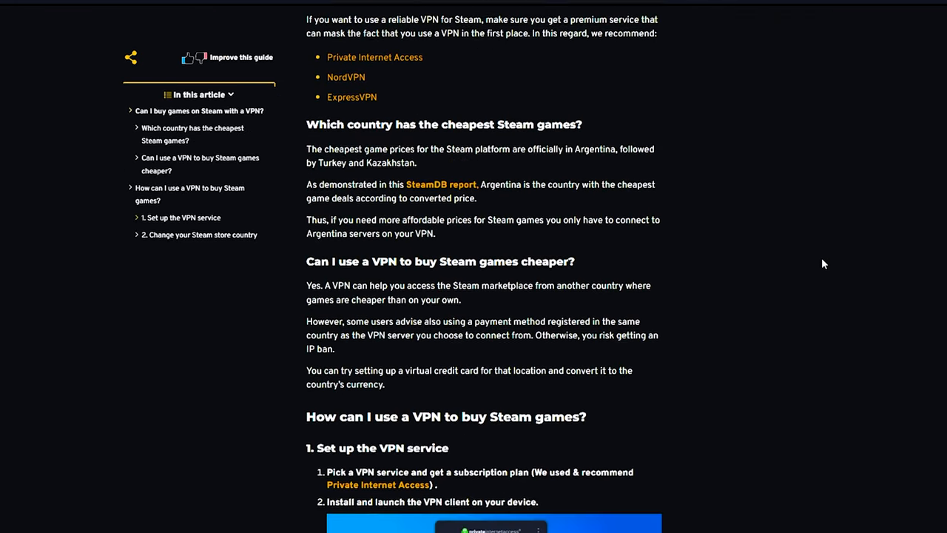
pyautogui.scroll(-3)
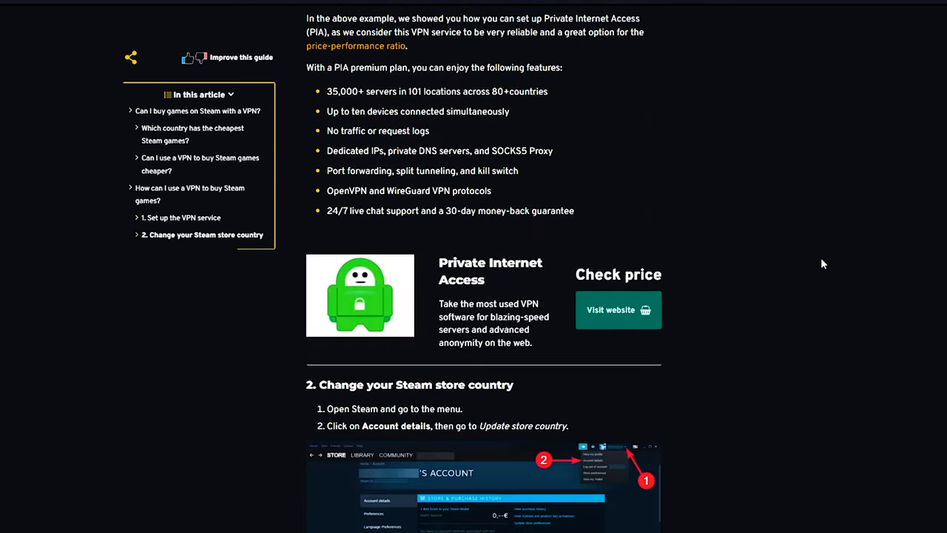
pyautogui.scroll(-3)
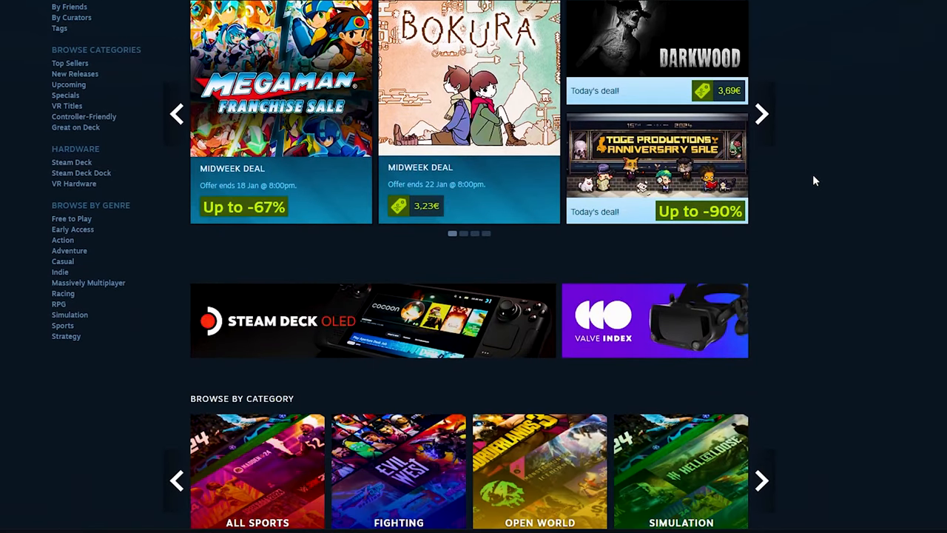
pyautogui.scroll(-3)
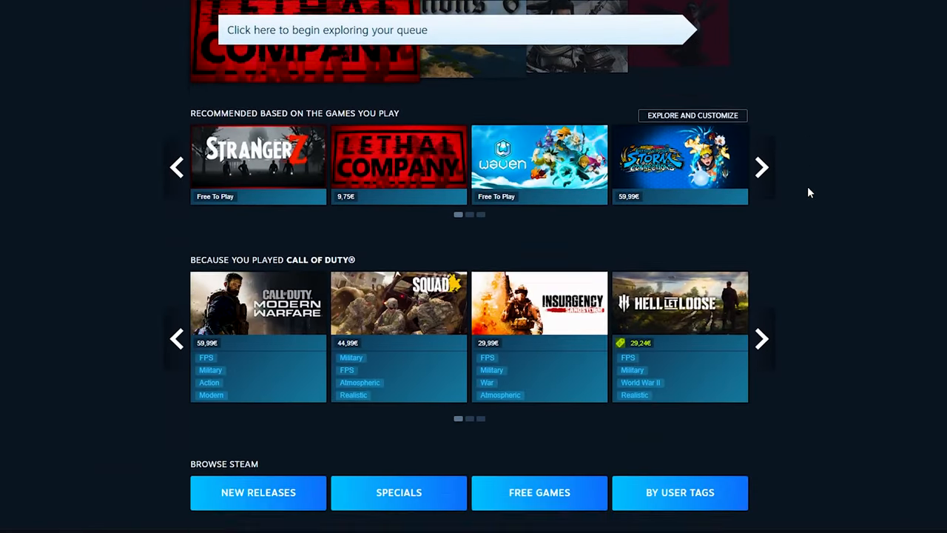
pyautogui.scroll(-3)
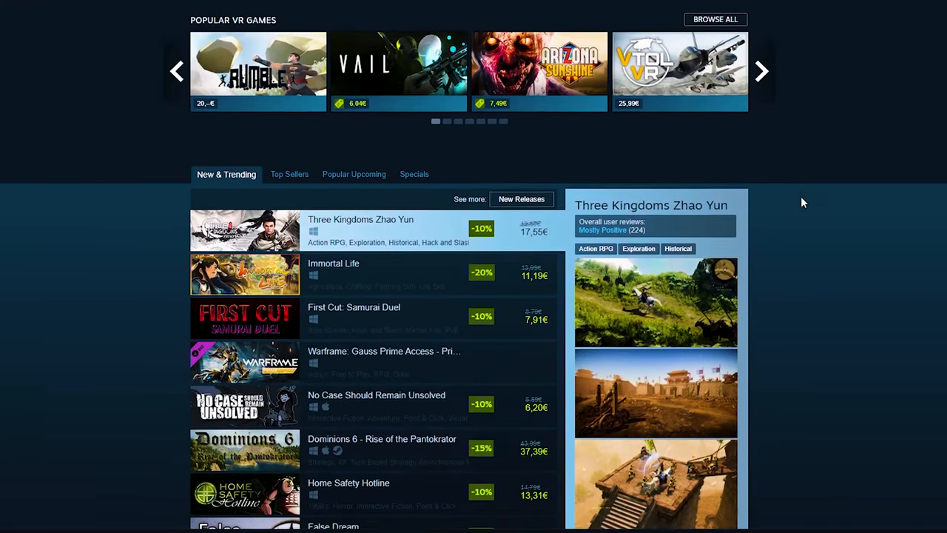
pyautogui.scroll(-3)
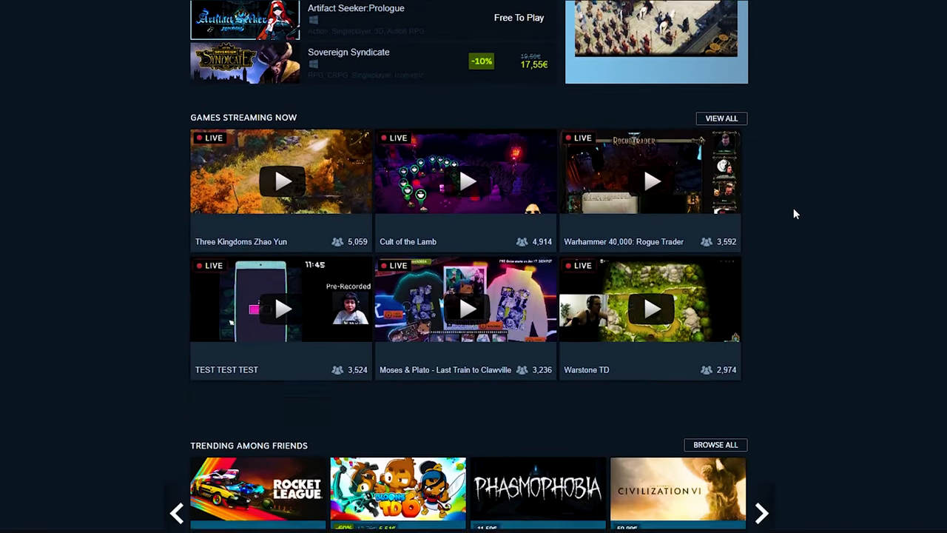
pyautogui.scroll(-3)
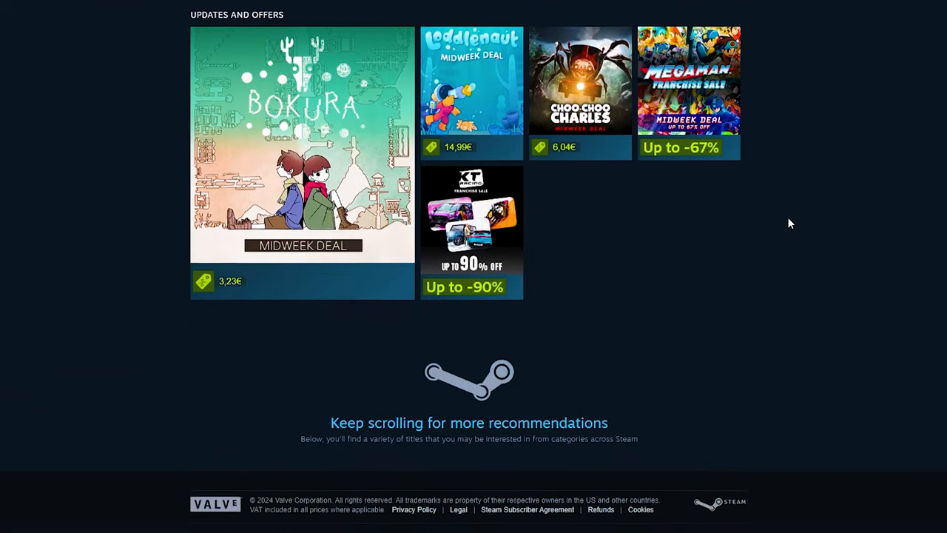
pyautogui.scroll(-3)
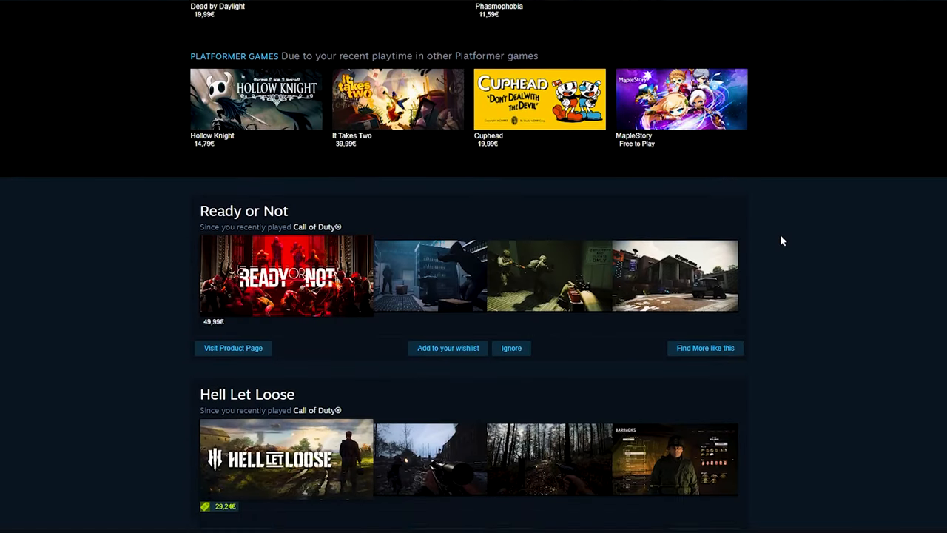
pyautogui.scroll(-3)
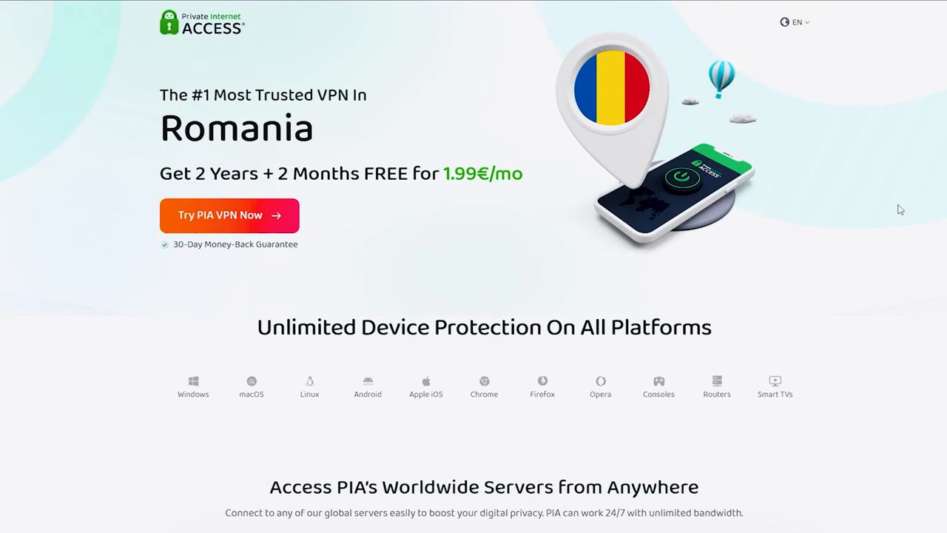
pyautogui.scroll(-3)
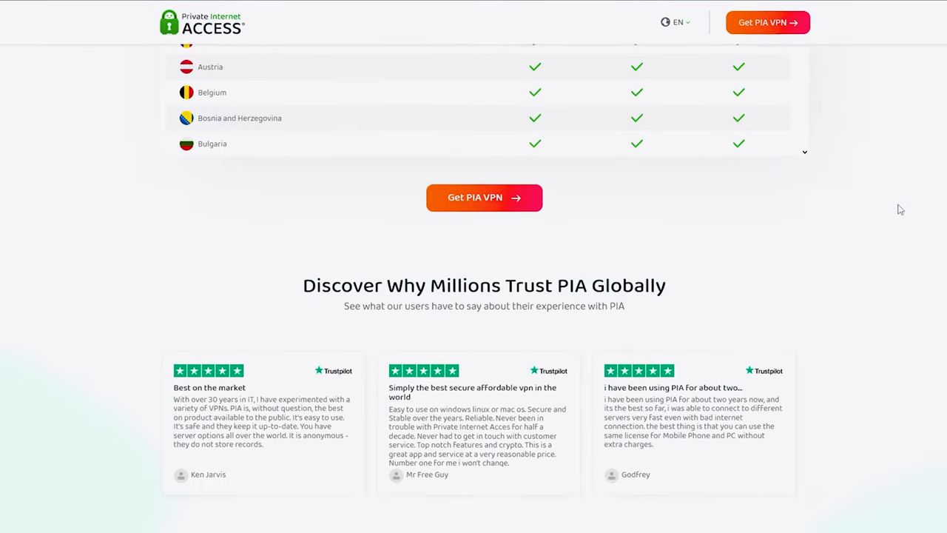
pyautogui.scroll(3)
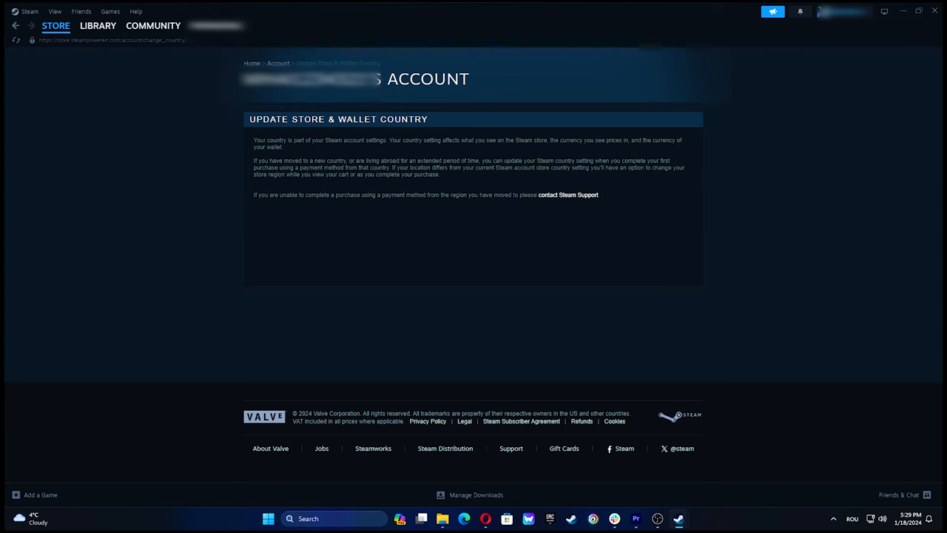
pyautogui.click(56, 25)
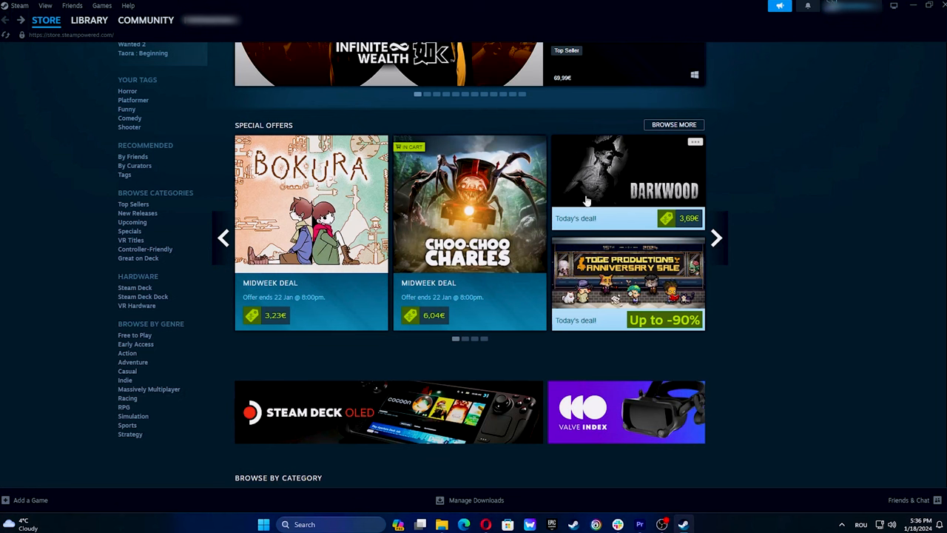
# Check out the discounted Choo-Choo Charles from Special Offers with billing country Romania.
pyautogui.click(470, 215)
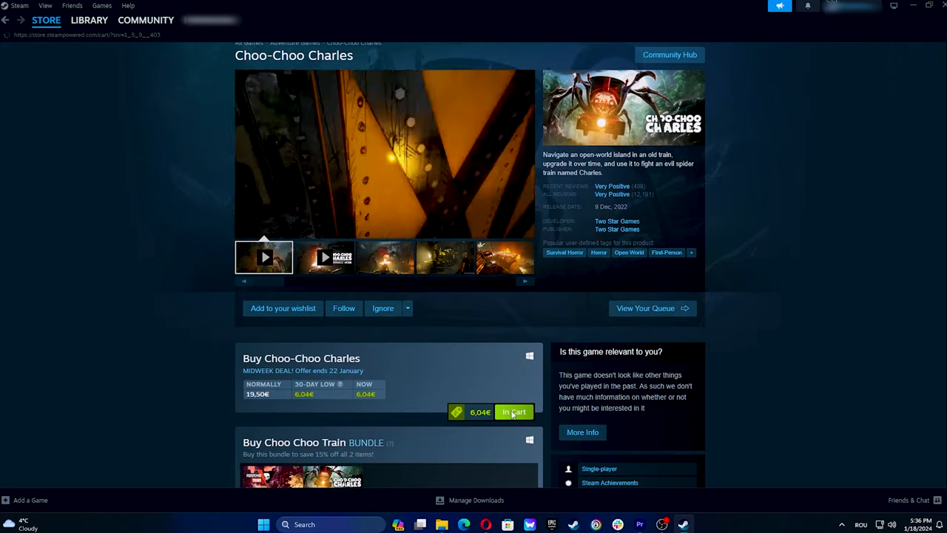
pyautogui.click(514, 411)
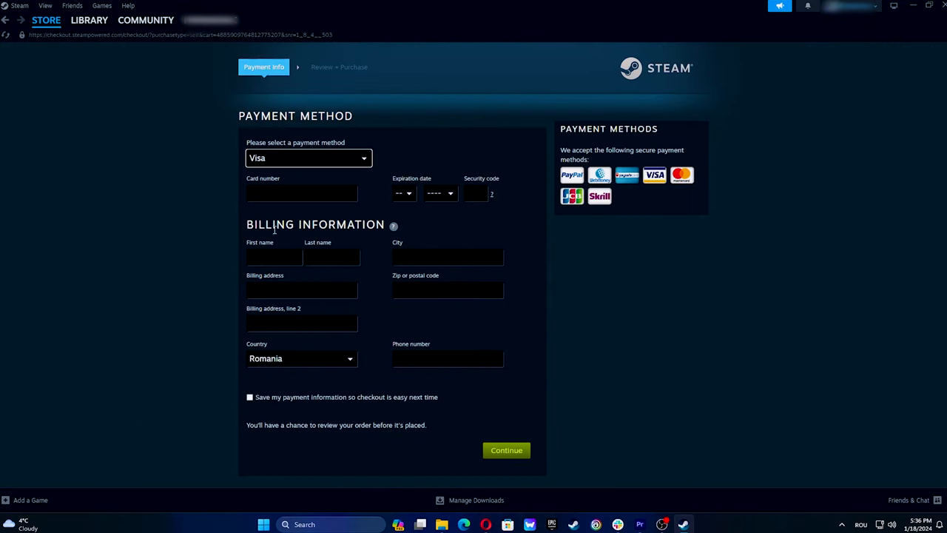
pyautogui.click(302, 192)
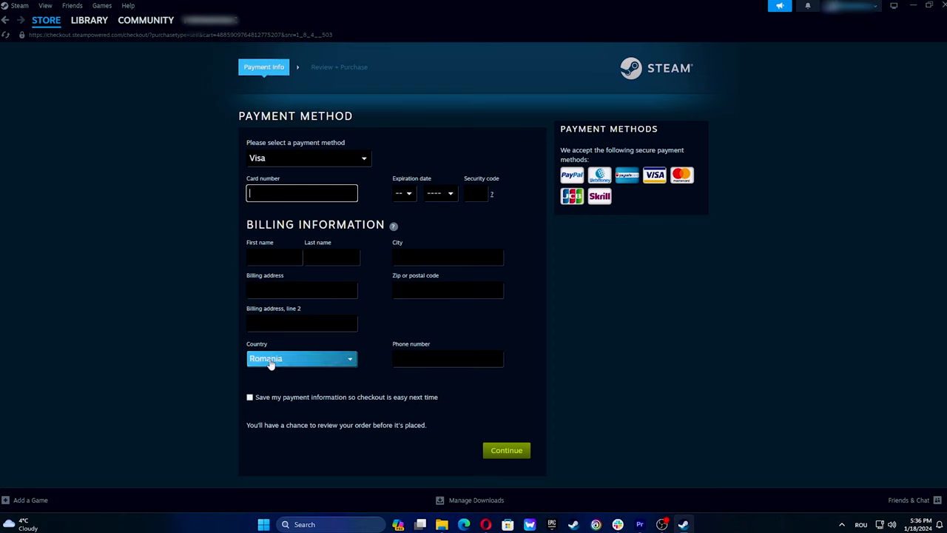